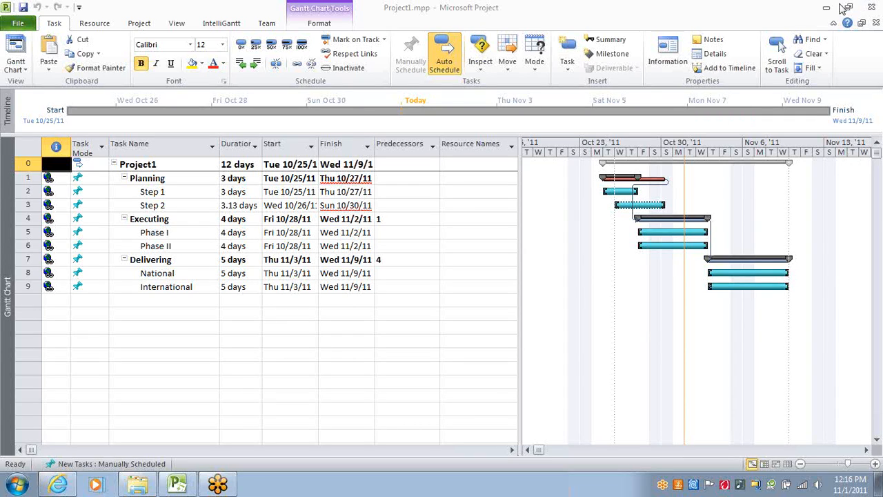
mouse_move(817, 290)
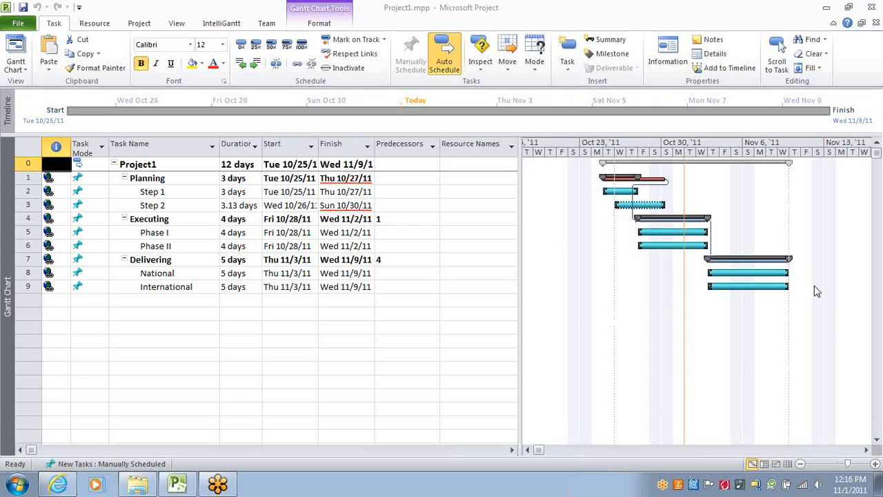
mouse_move(811, 309)
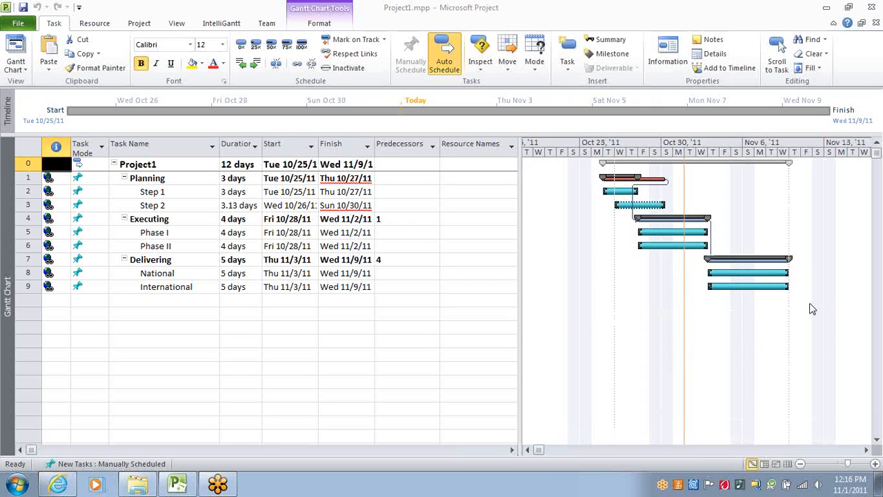
mouse_move(362, 332)
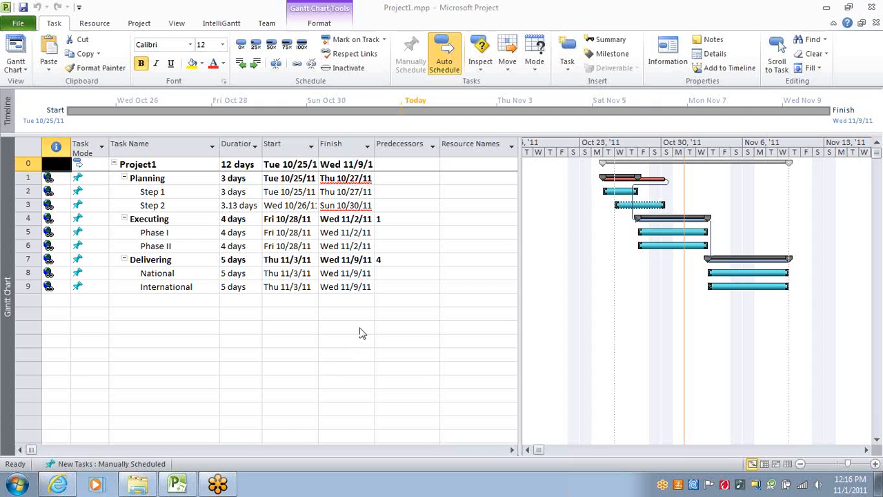
mouse_move(353, 309)
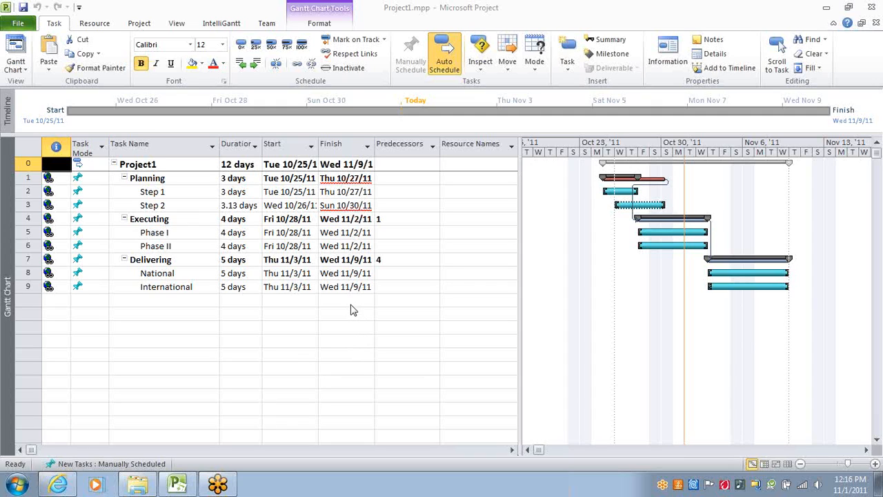
mouse_move(212, 14)
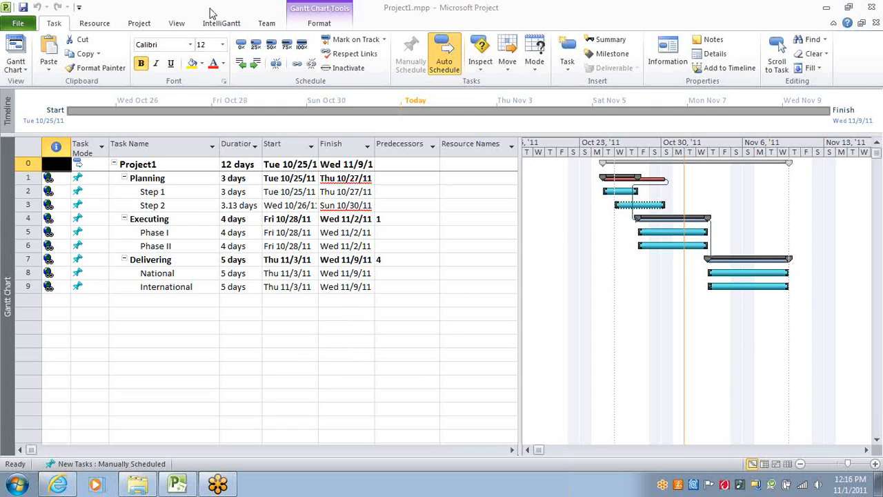
- Show the IntelliGantt ribbon's Sites, Tasks and Members command groups
click(221, 22)
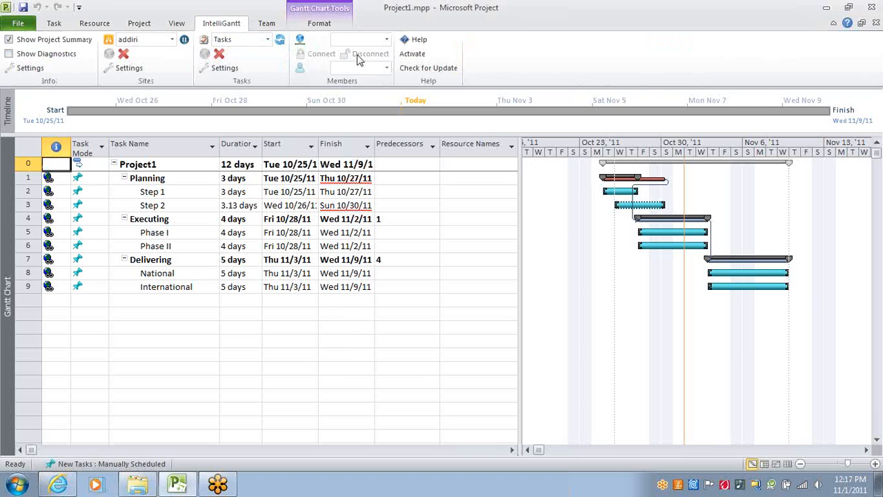
click(386, 38)
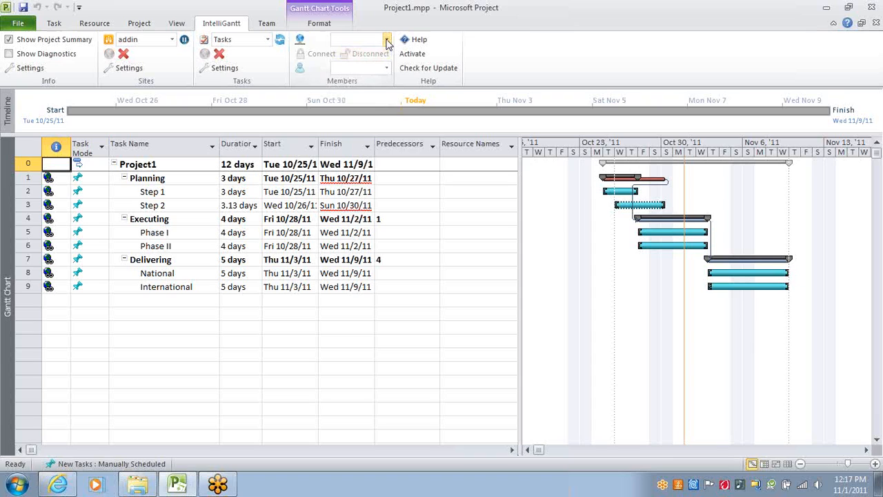
- Enter John and Julia as resource names for the Planning steps and Executing phases
click(476, 190)
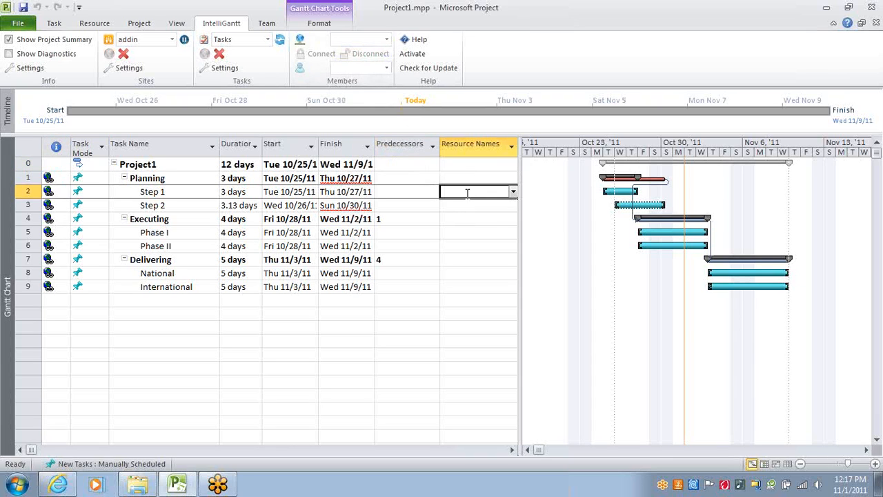
text(John)
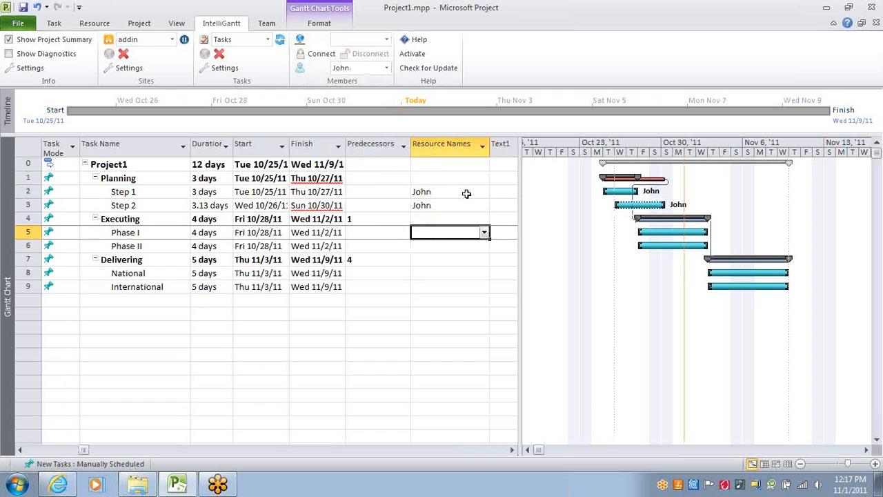
text(Julia)
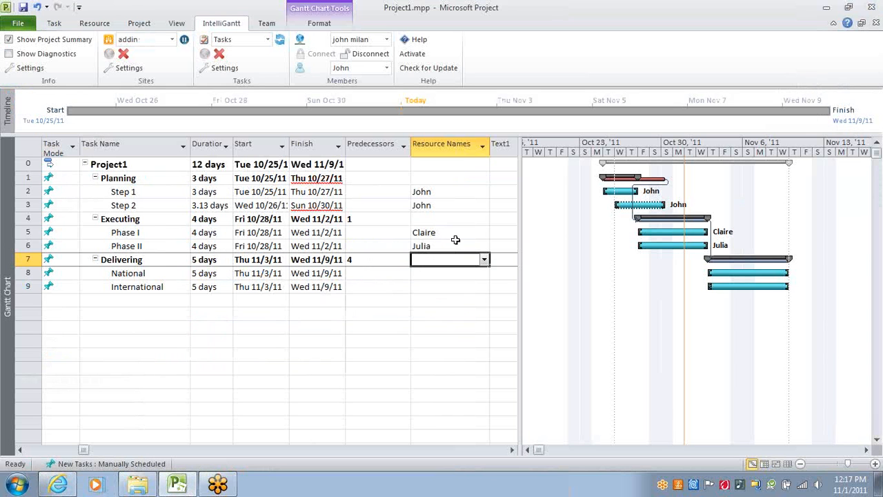
click(387, 68)
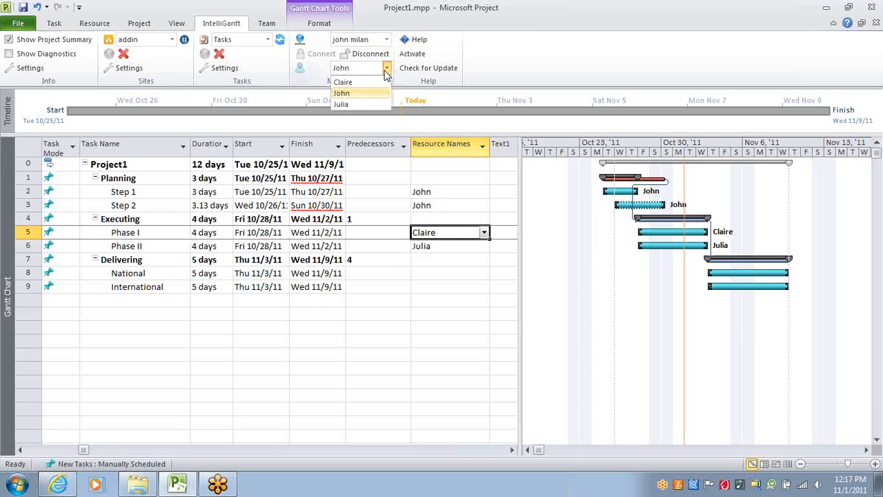
click(342, 82)
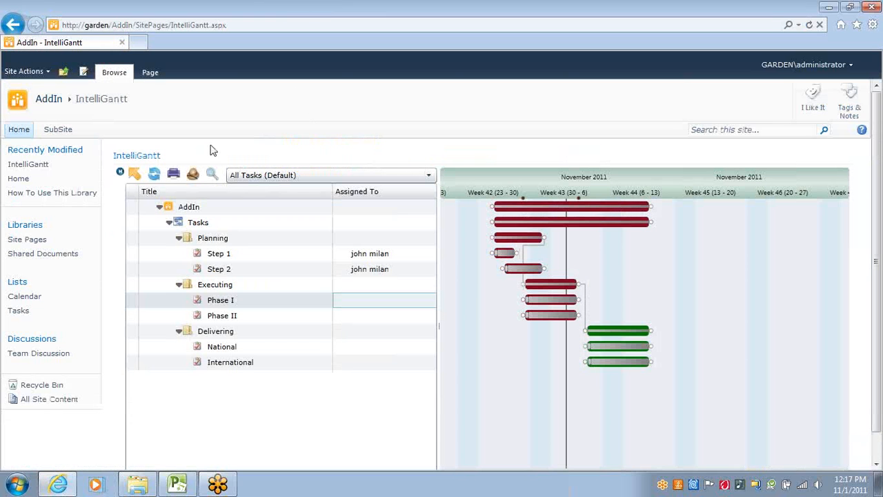
text(claire billings)
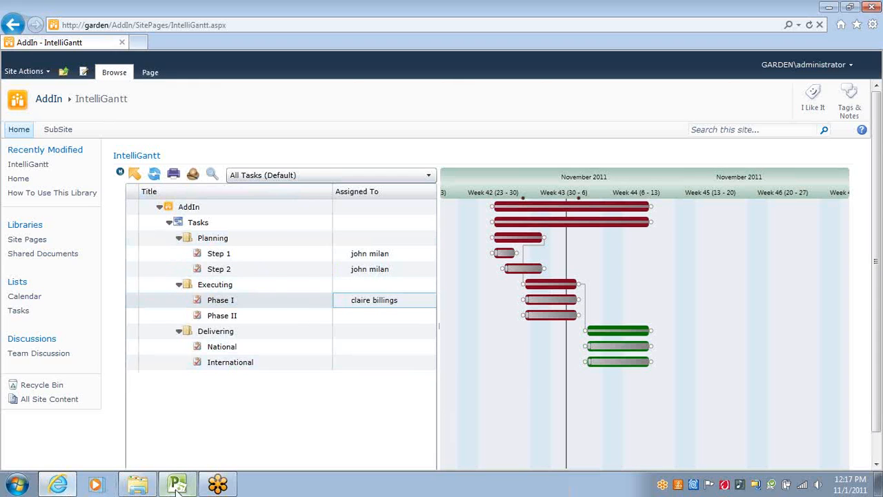
- Review Step 1's resource assignment and its available resource choices
click(177, 483)
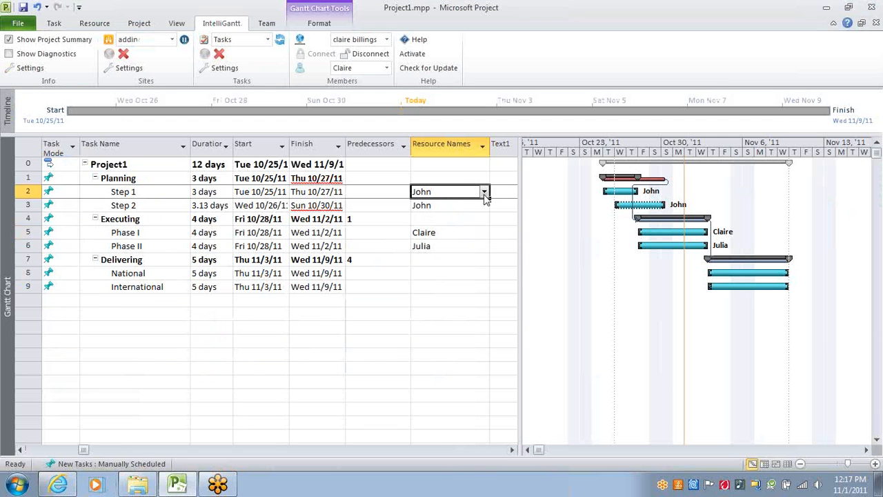
click(484, 192)
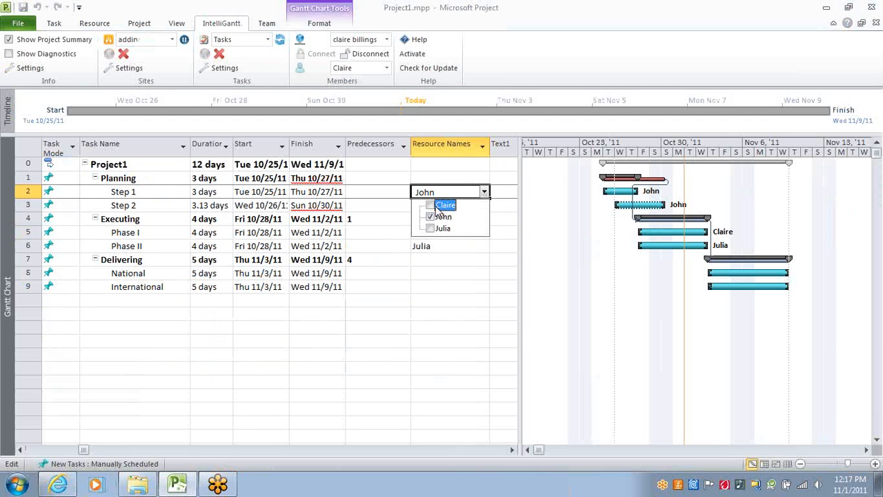